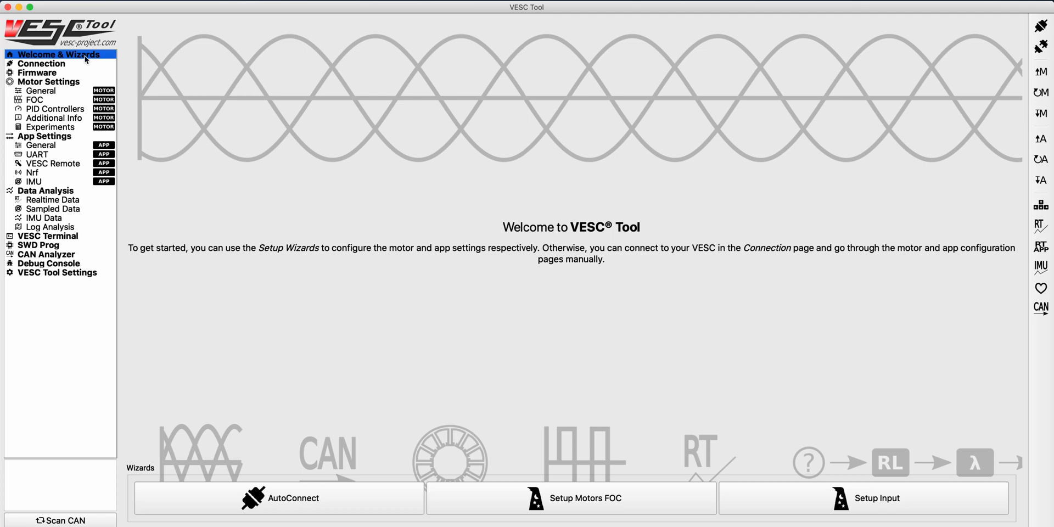
- Go to App Settings and select VESC Remote in the sidebar
click(45, 136)
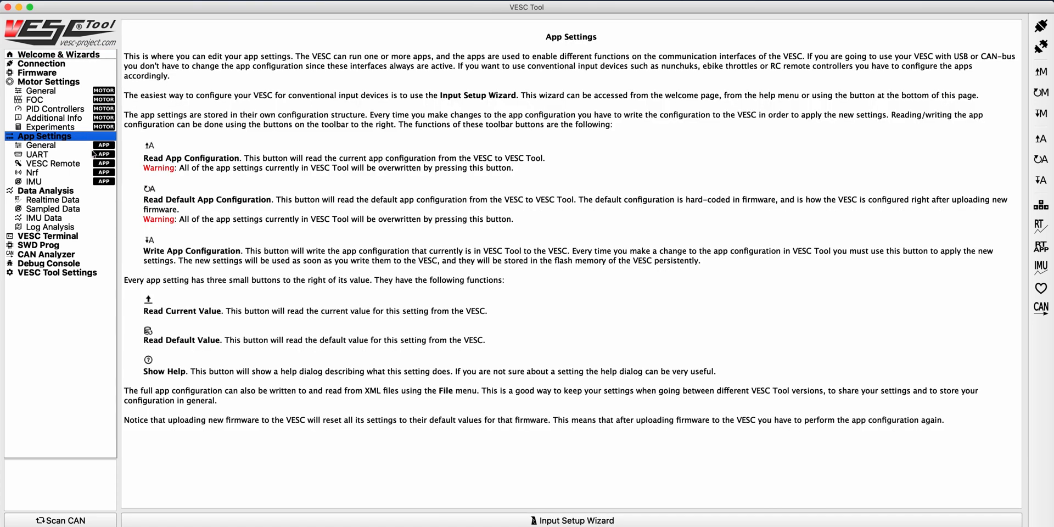
click(53, 163)
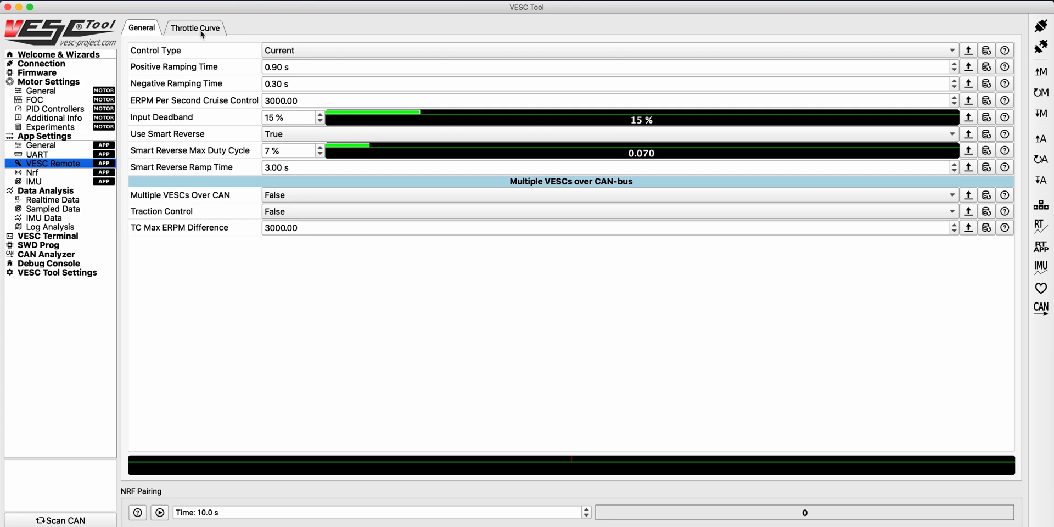
- View the throttle curve plot and the Throttle Expo help text
click(196, 27)
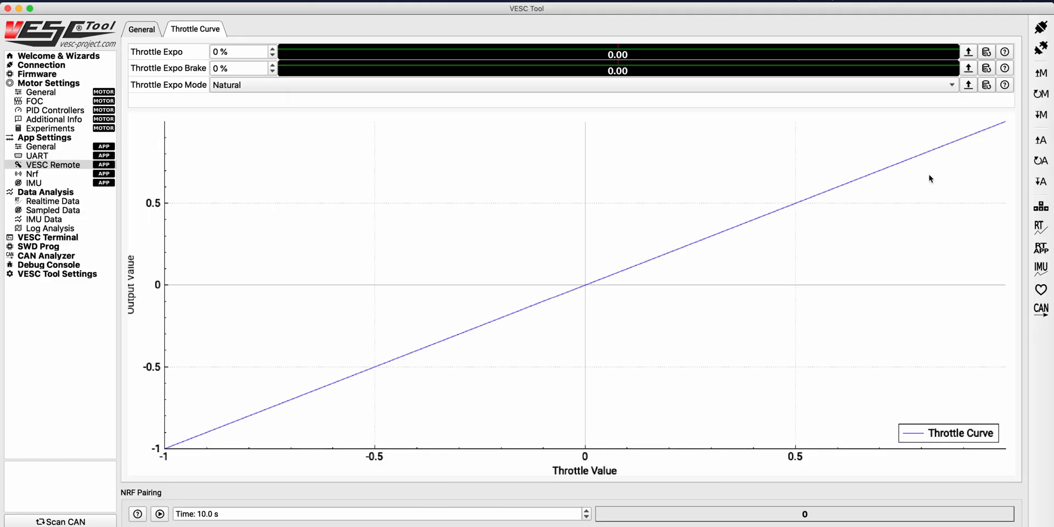
click(1003, 52)
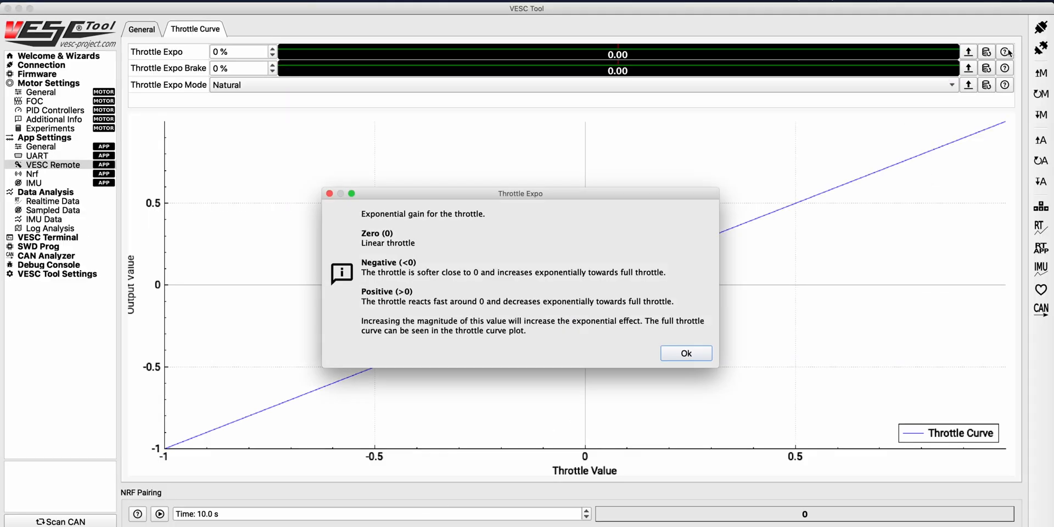
mouse_move(400, 266)
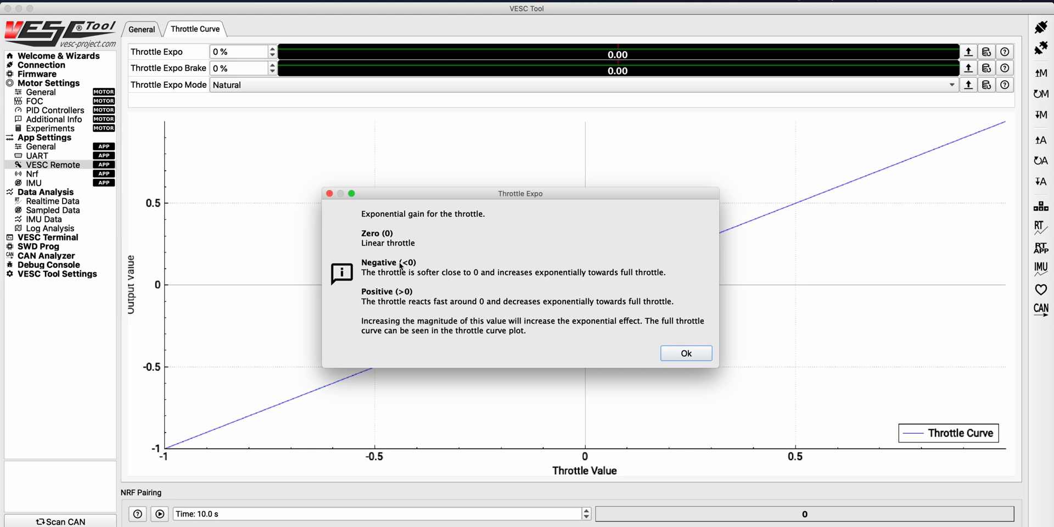
mouse_move(364, 275)
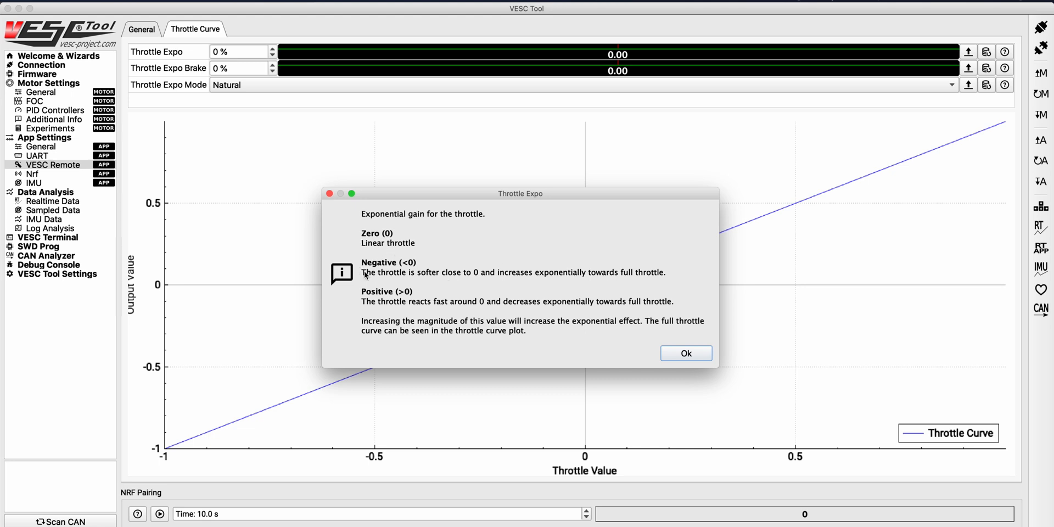
- Enter -20% for Throttle Expo and -20% for Throttle Expo Brake
click(686, 353)
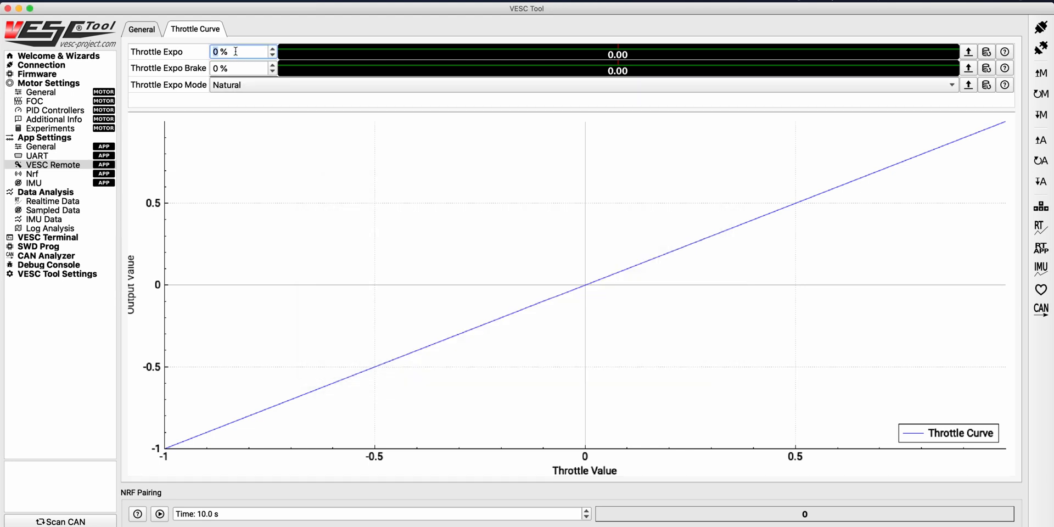
text(-)
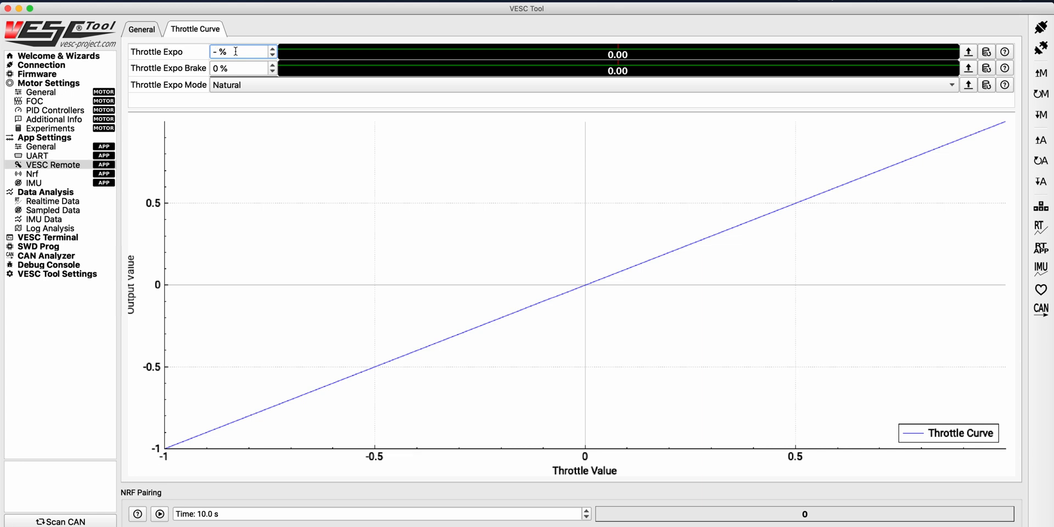
text(-20)
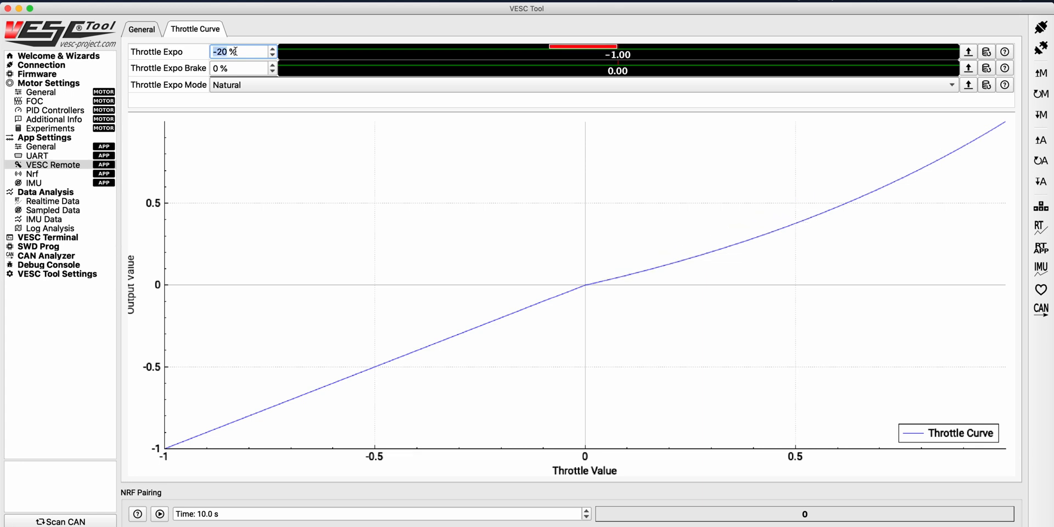
click(225, 68)
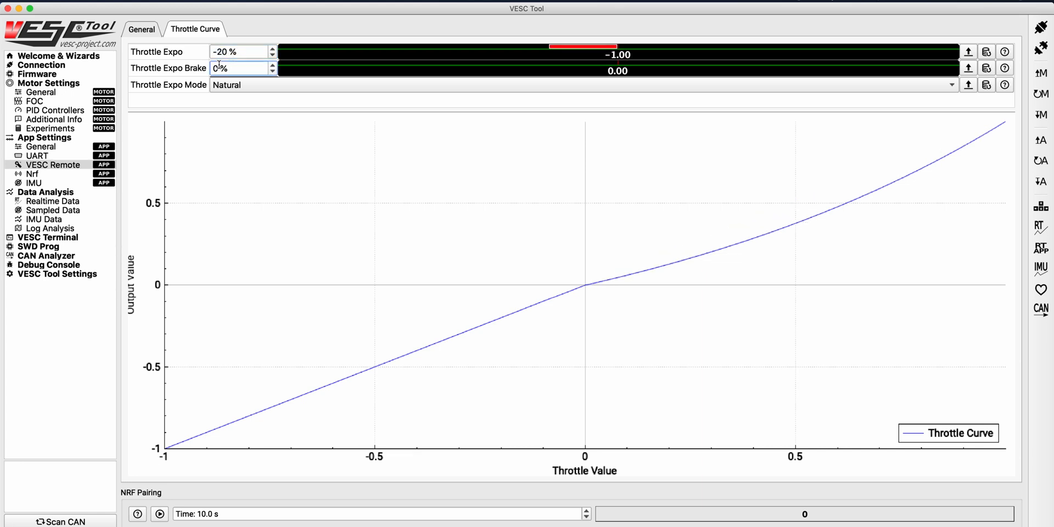
text(-20)
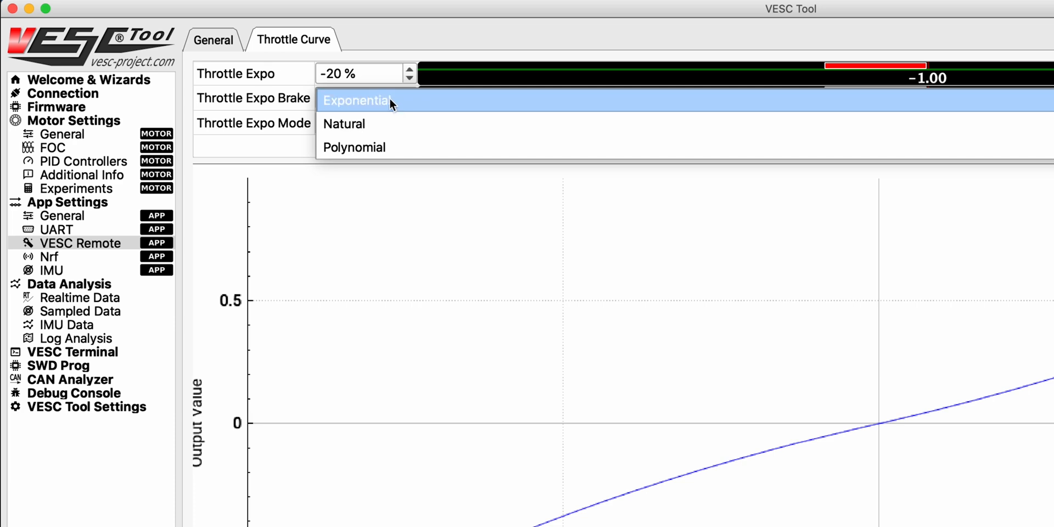
mouse_move(390, 149)
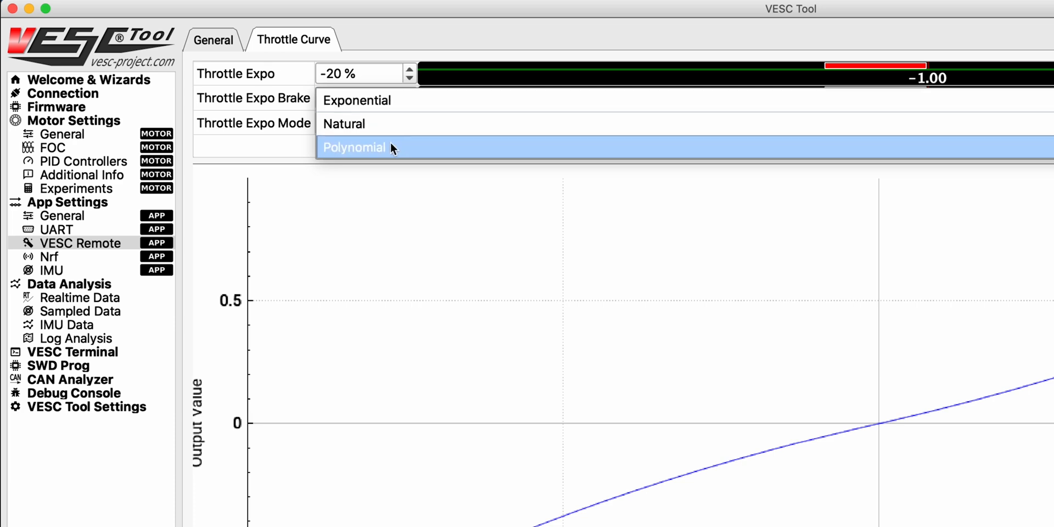
mouse_move(374, 132)
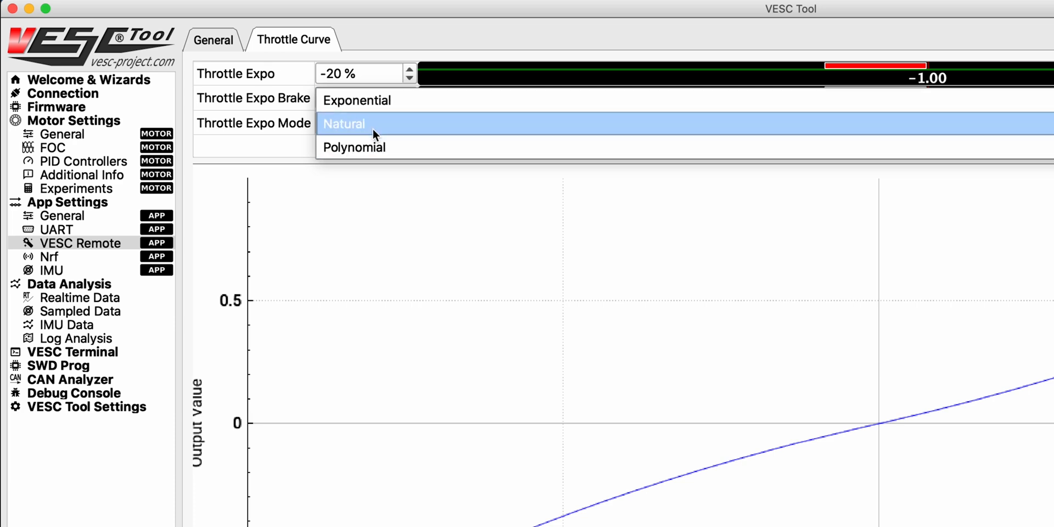
mouse_move(396, 126)
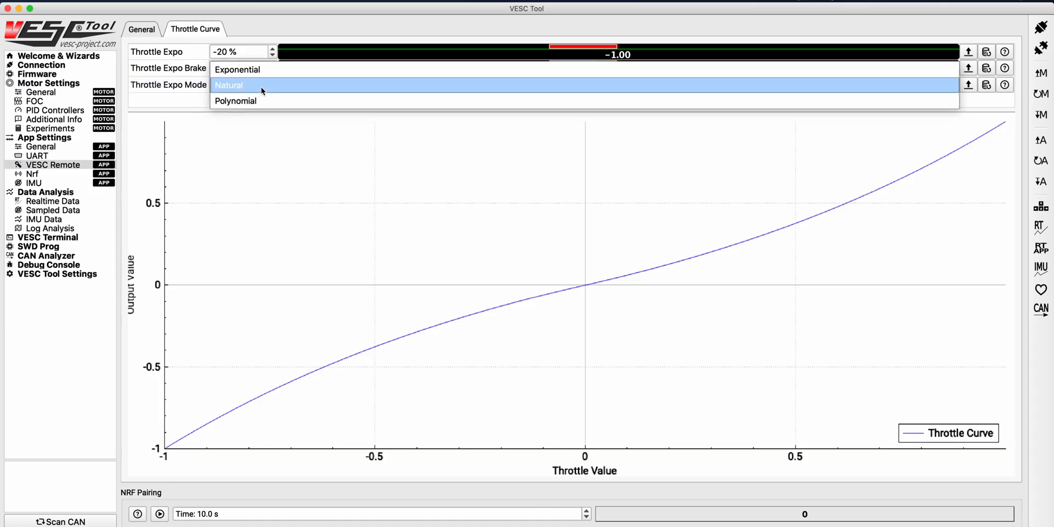
- Pick Exponential from the Throttle Expo Mode dropdown
click(237, 69)
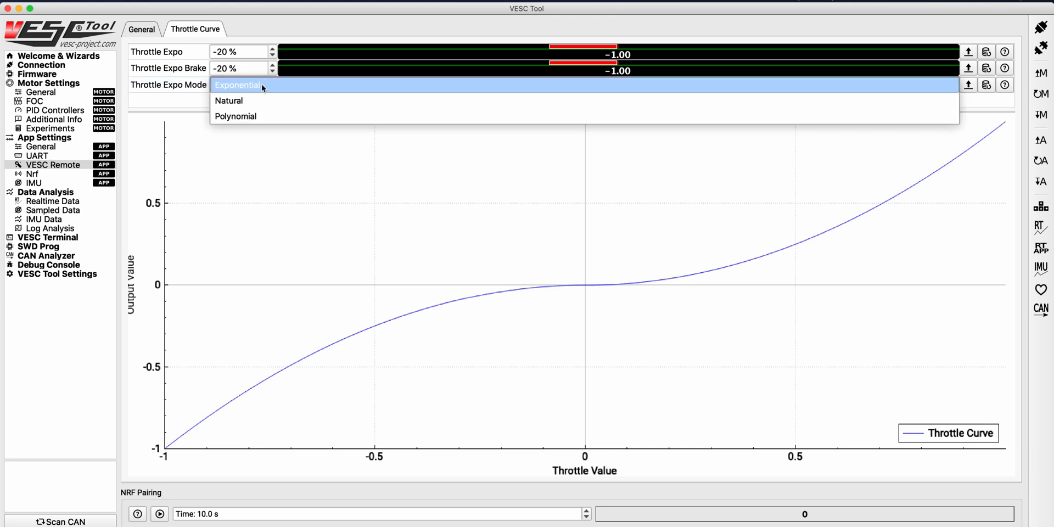
click(236, 116)
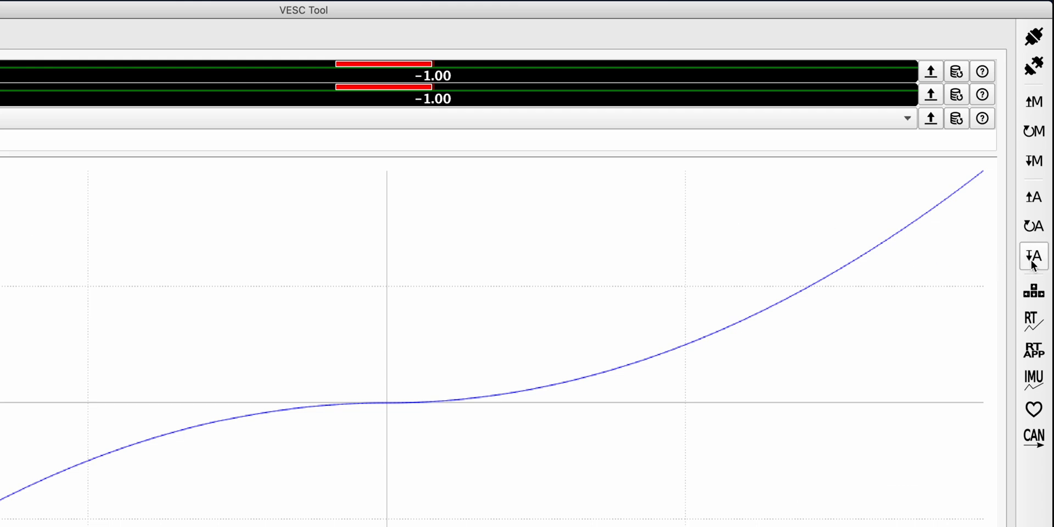
mouse_move(1034, 257)
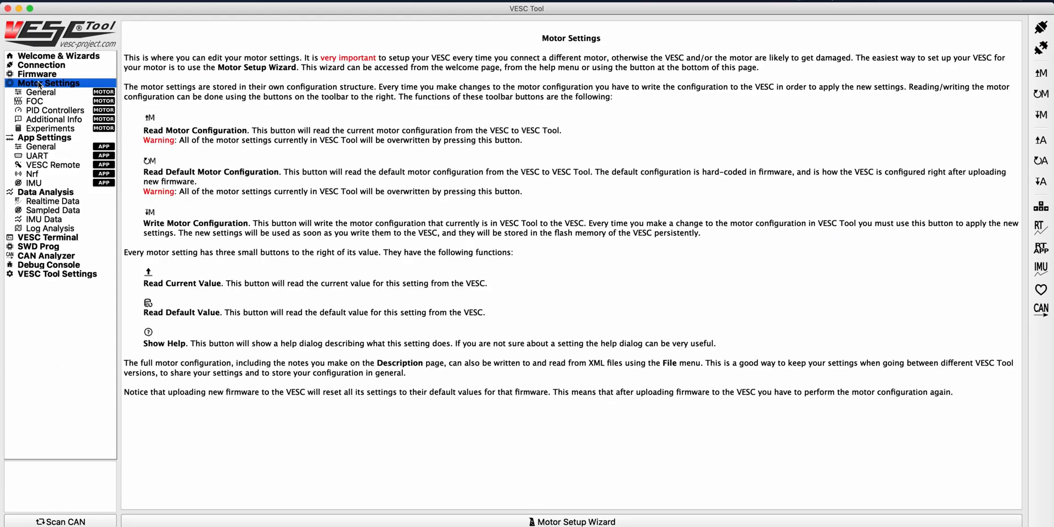
- Show Motor Settings > General with the motor and battery current limits
click(39, 91)
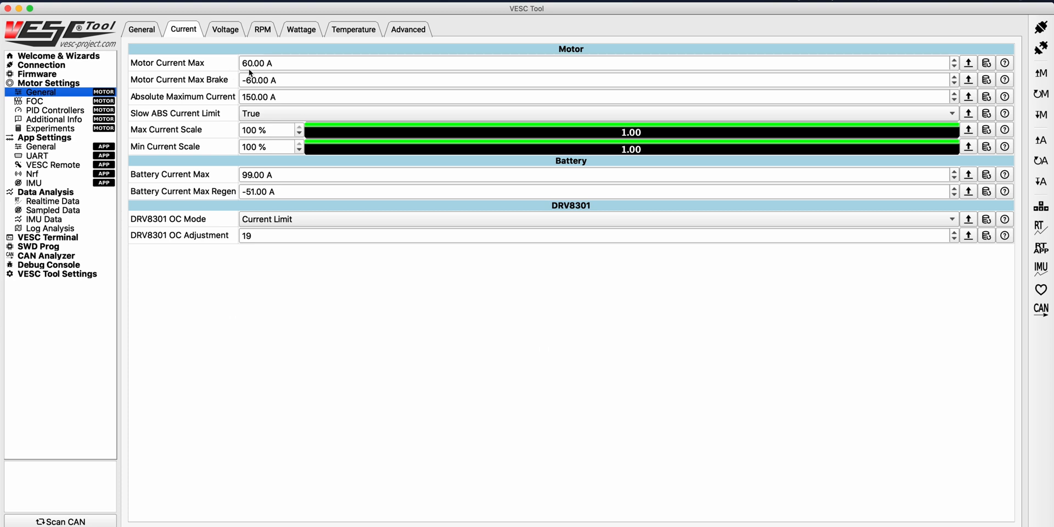